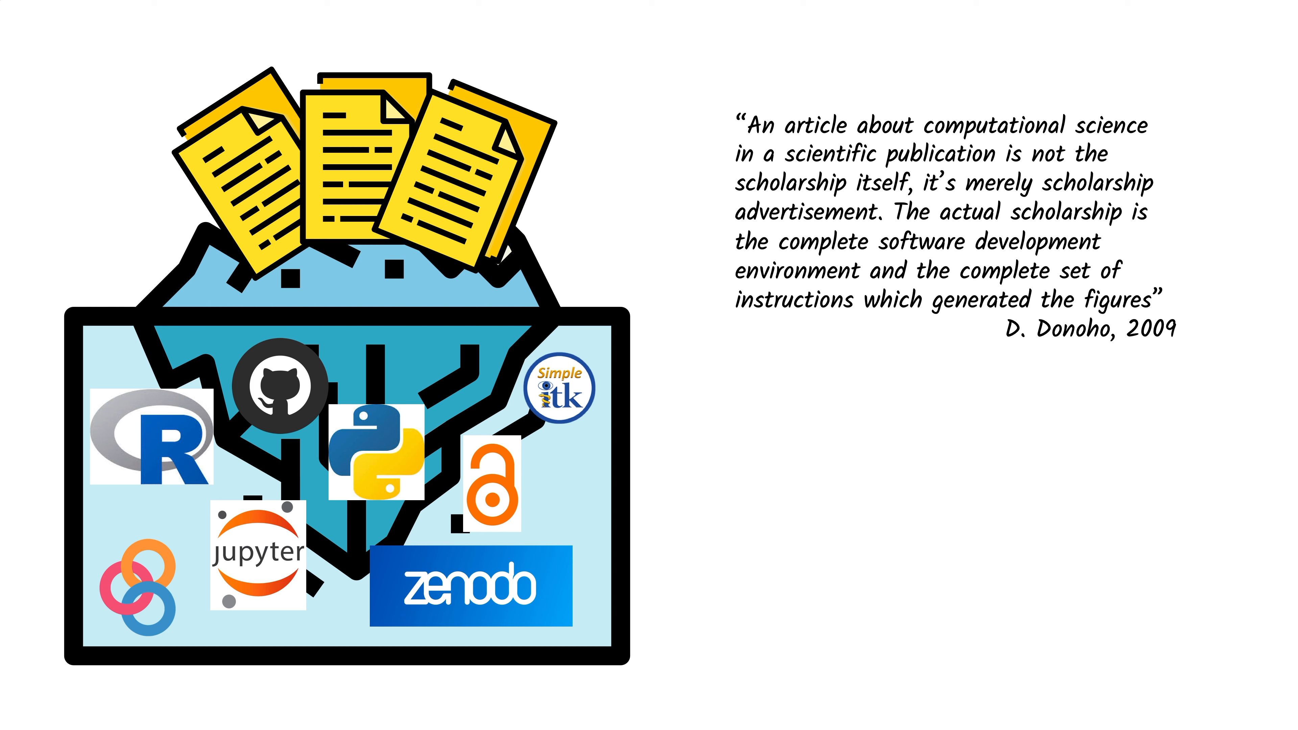
Underline the first word 'complete' in the Donoho 2009 quote in red.
double_click(821, 243)
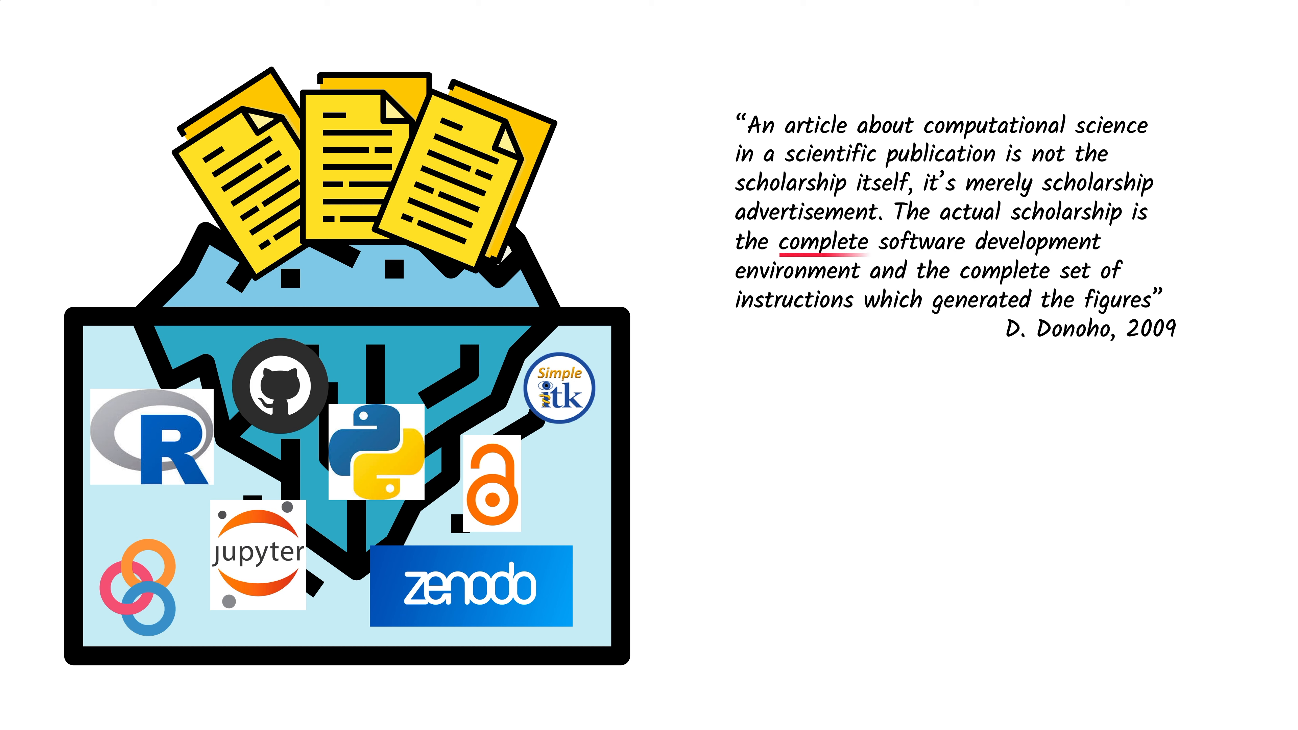